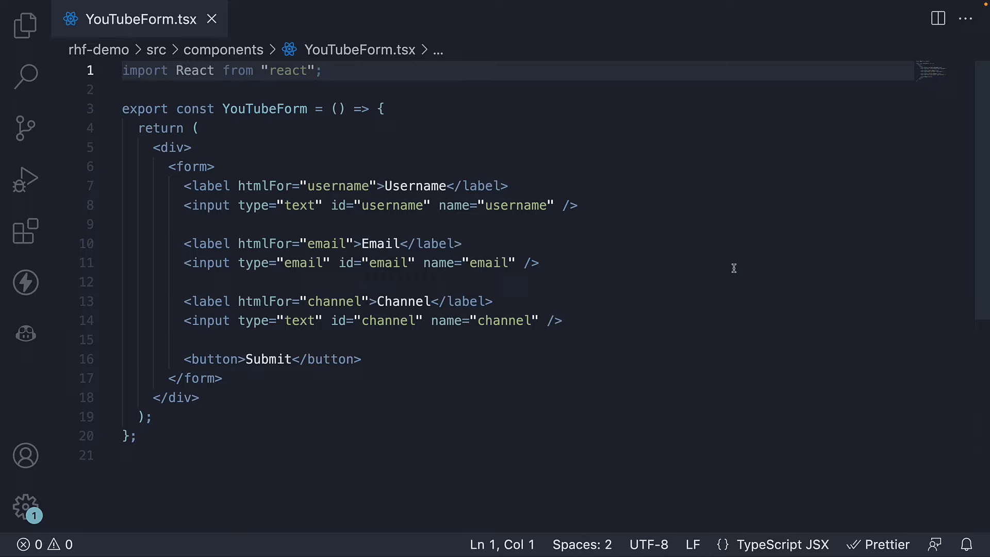
Bring up the integrated terminal beneath the YouTubeForm.tsx code
click(123, 70)
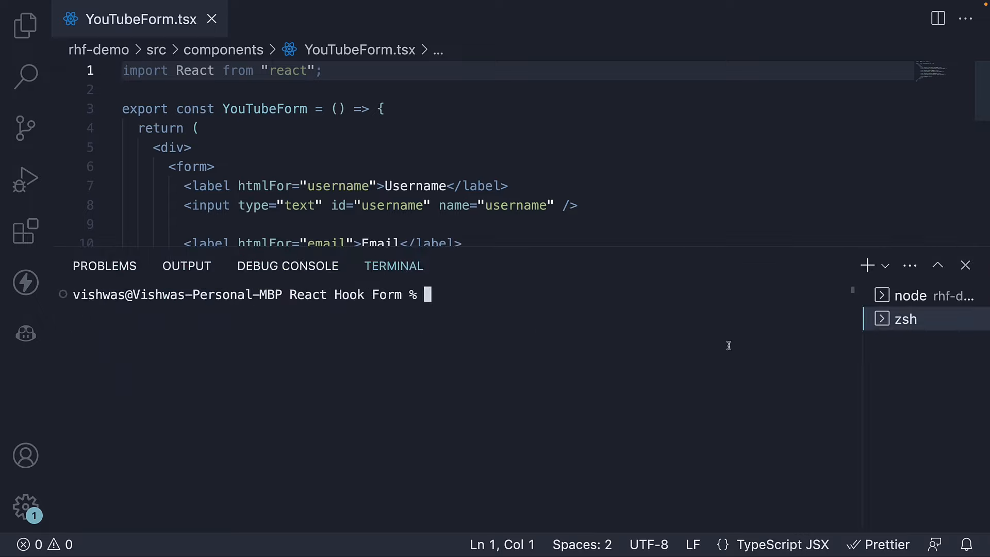
Change into the rhf-demo folder and run npm install for the package
text(cd)
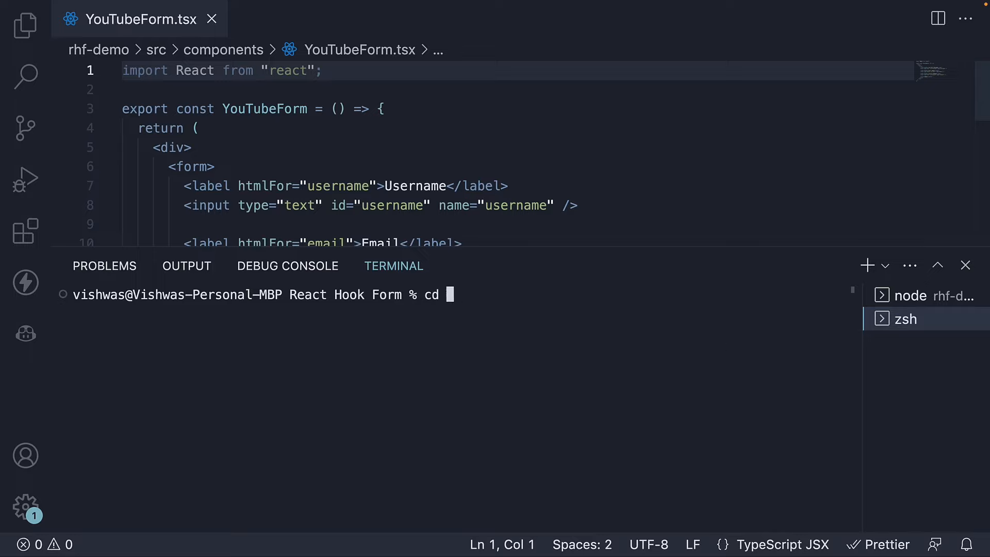
text(rhf-demo)
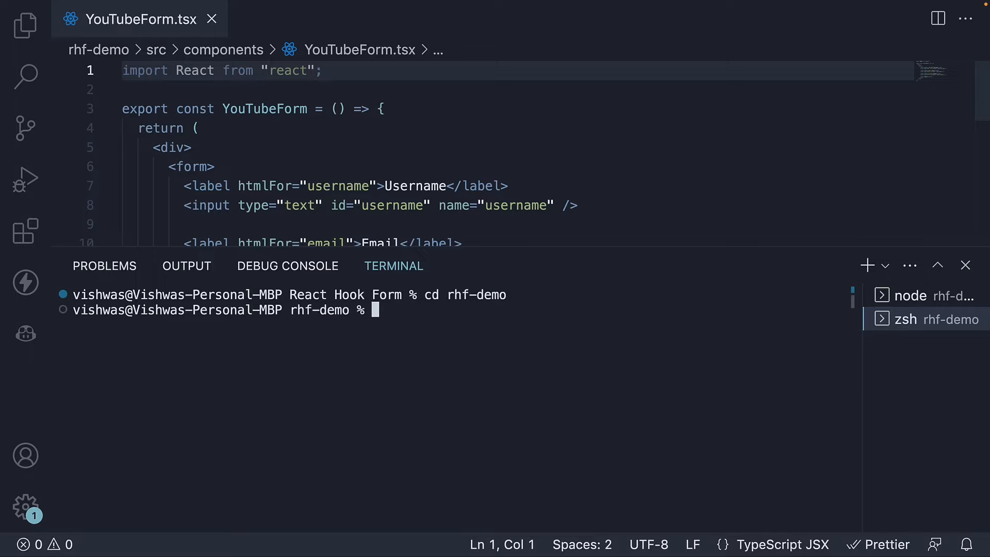
text(npm insta)
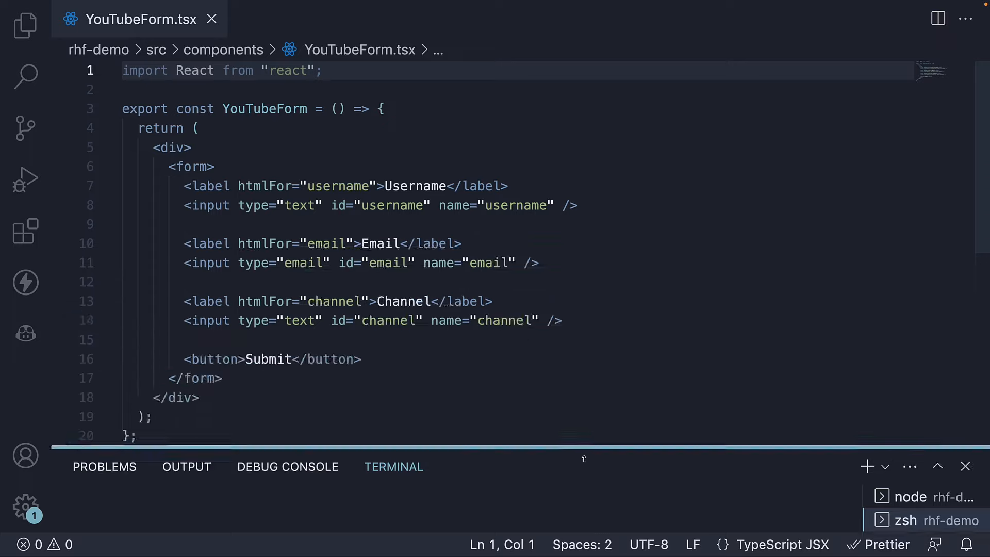
Confirm react-hook-form is listed in package.json dependencies, then return to YouTubeForm.tsx
click(303, 19)
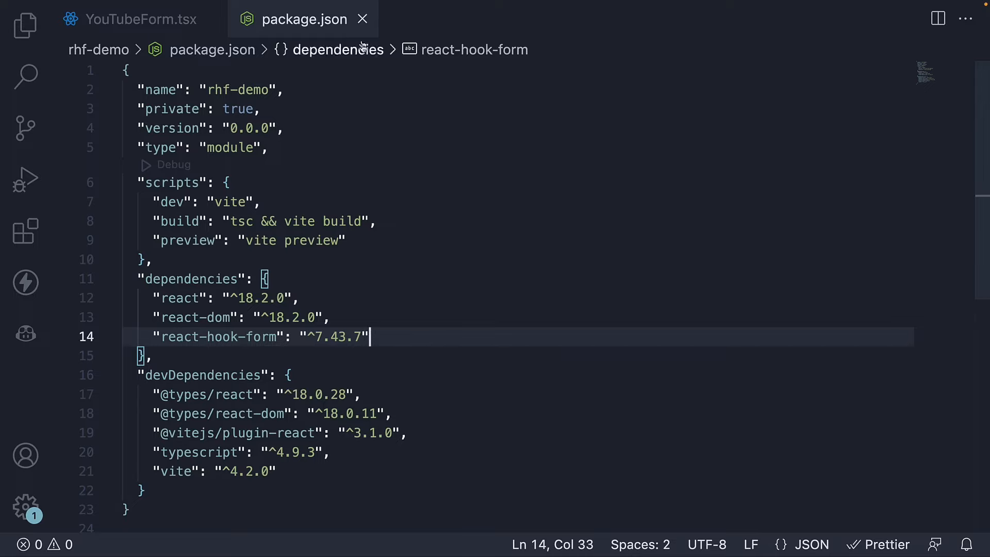
click(141, 19)
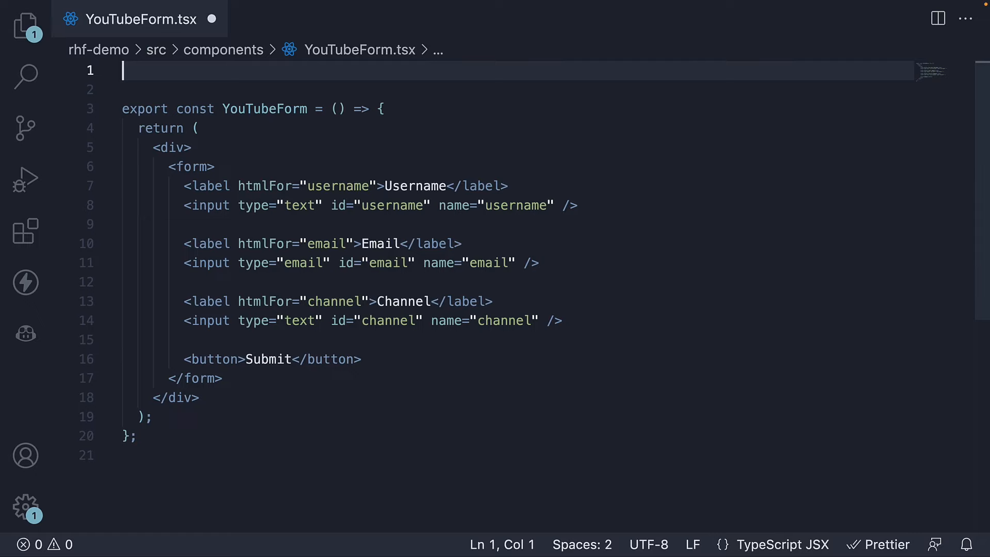
Add import { useForm } from 'react-hook-form' on line 1 and a blank line in the component body
text(import)
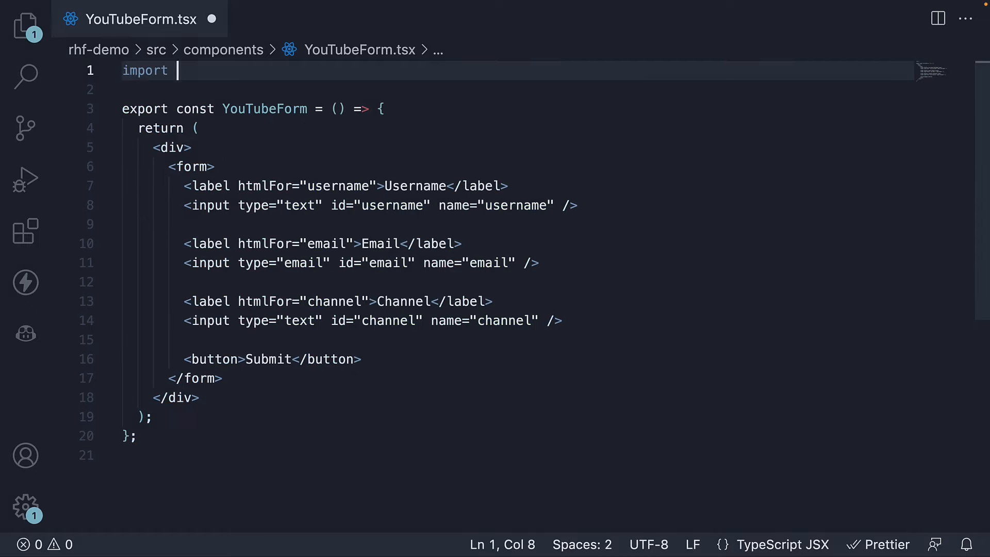
text({ useForm })
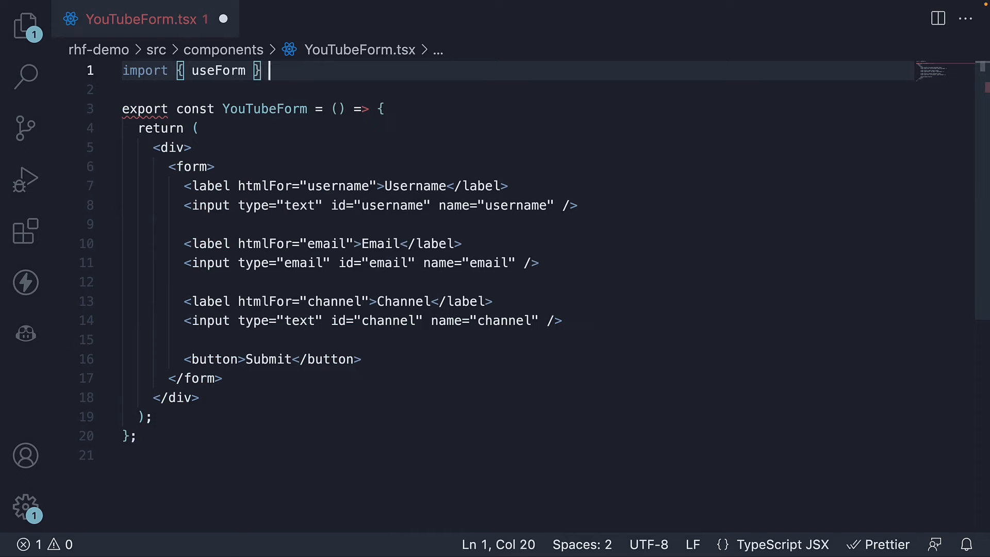
text(from 'react-hook-form)
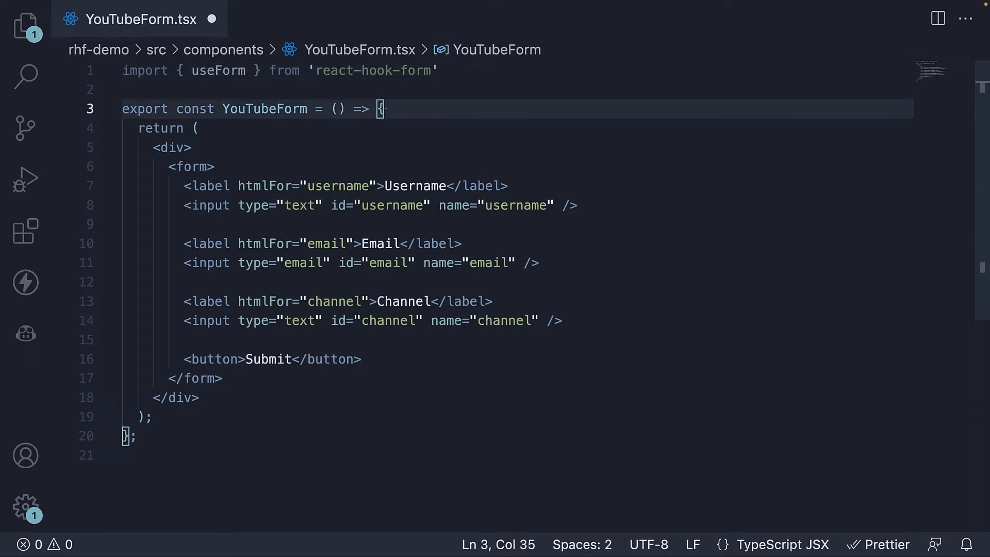
key(Enter)
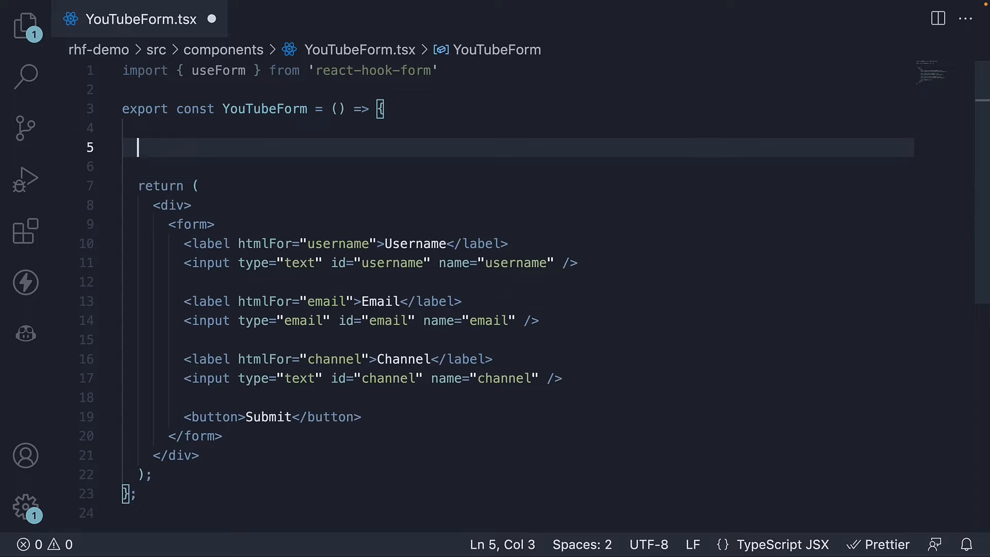
Call useForm() inside the YouTubeForm body and begin assigning it with const
text(useForm())
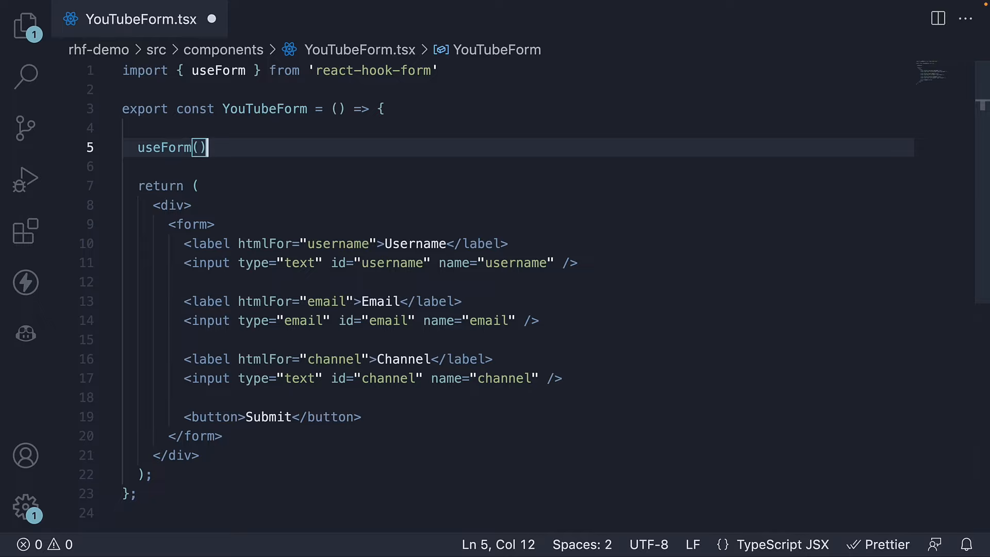
click(137, 147)
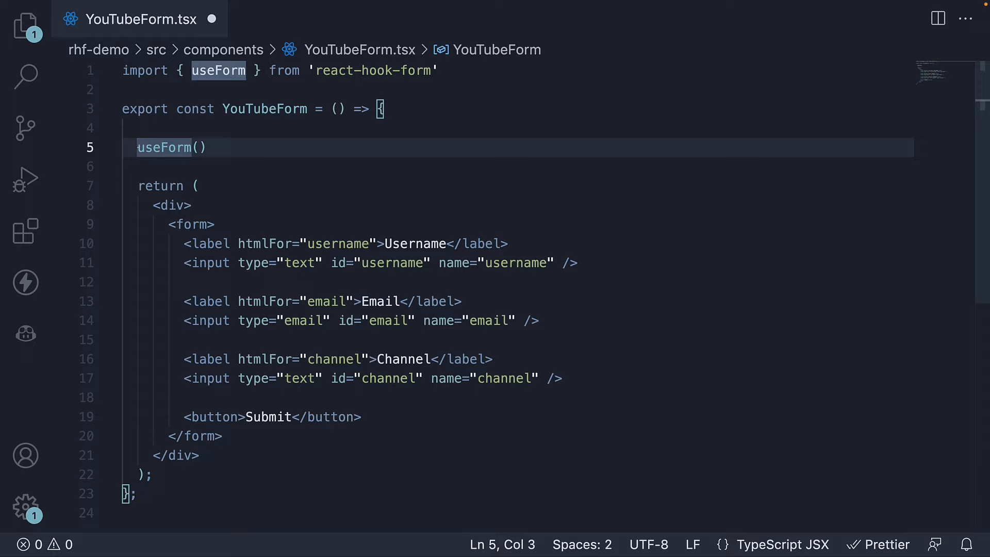
text(con)
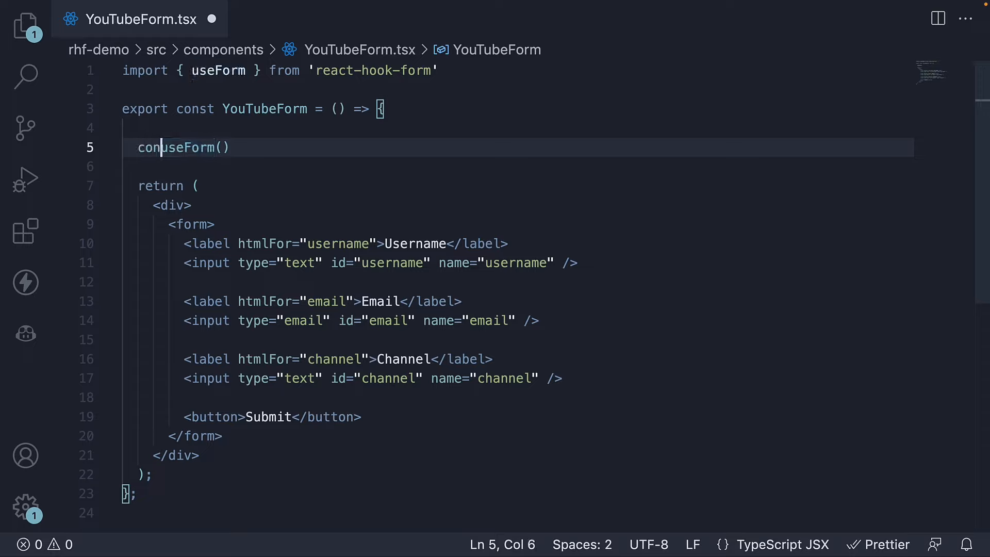